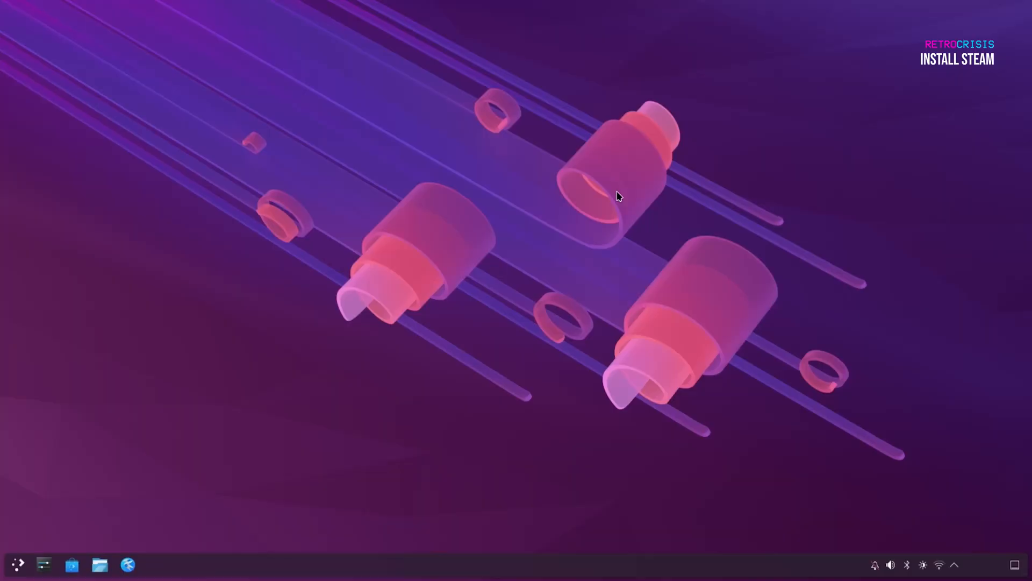
pyautogui.moveTo(527, 279)
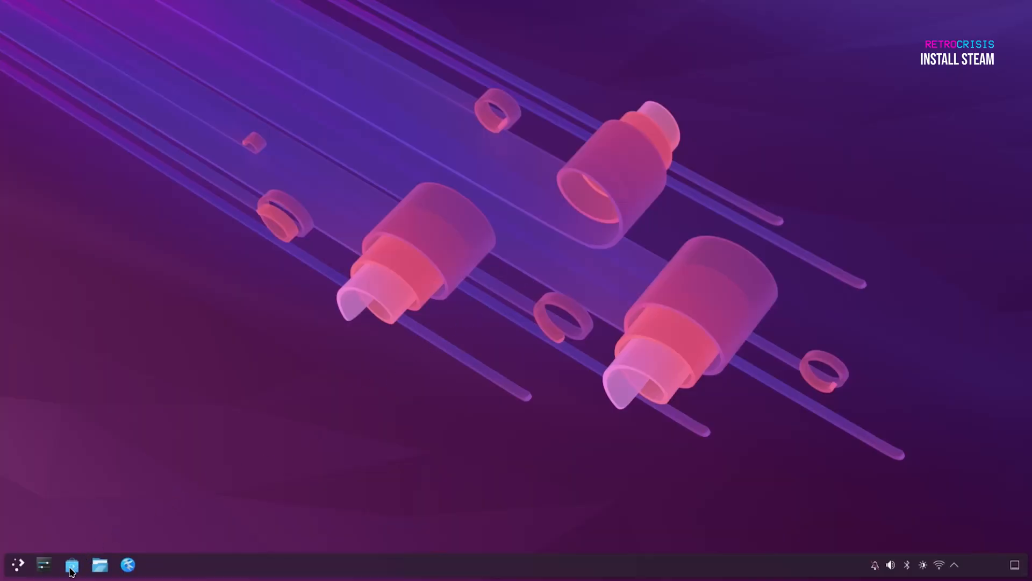
# Search Discover for 'steam', start installing Steam from Flathub and close the store.
pyautogui.click(72, 565)
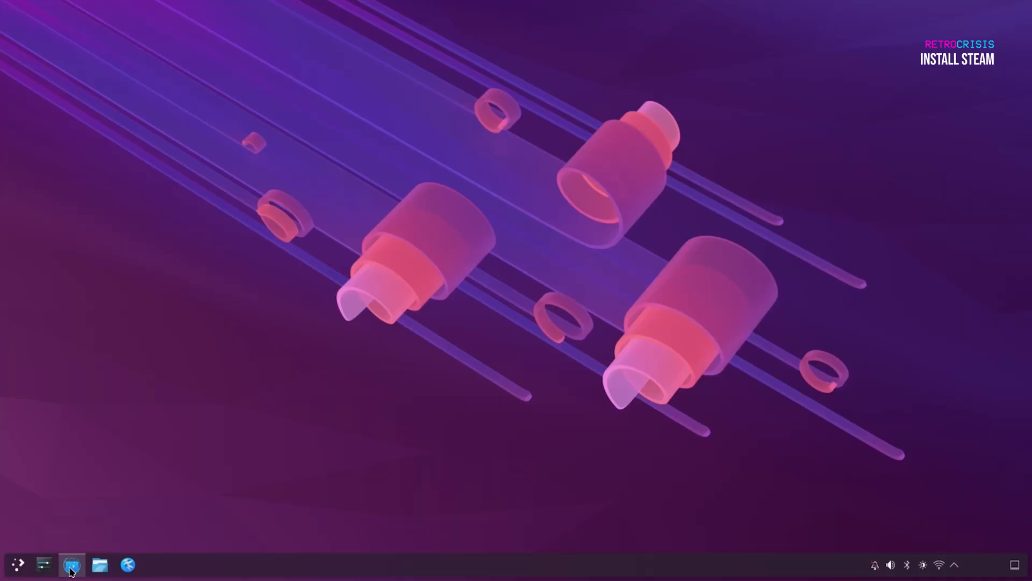
pyautogui.click(71, 565)
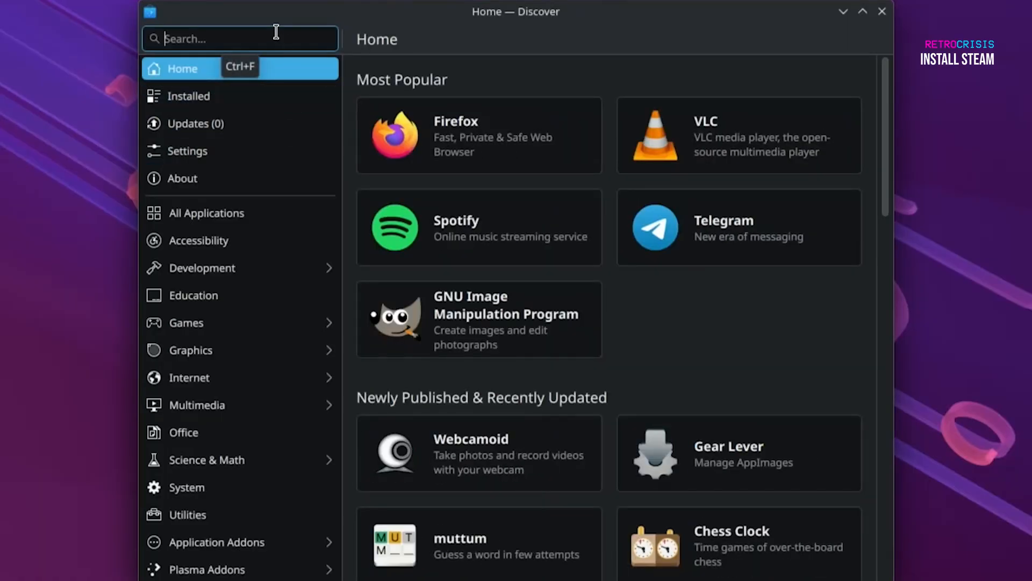
pyautogui.write('steam')
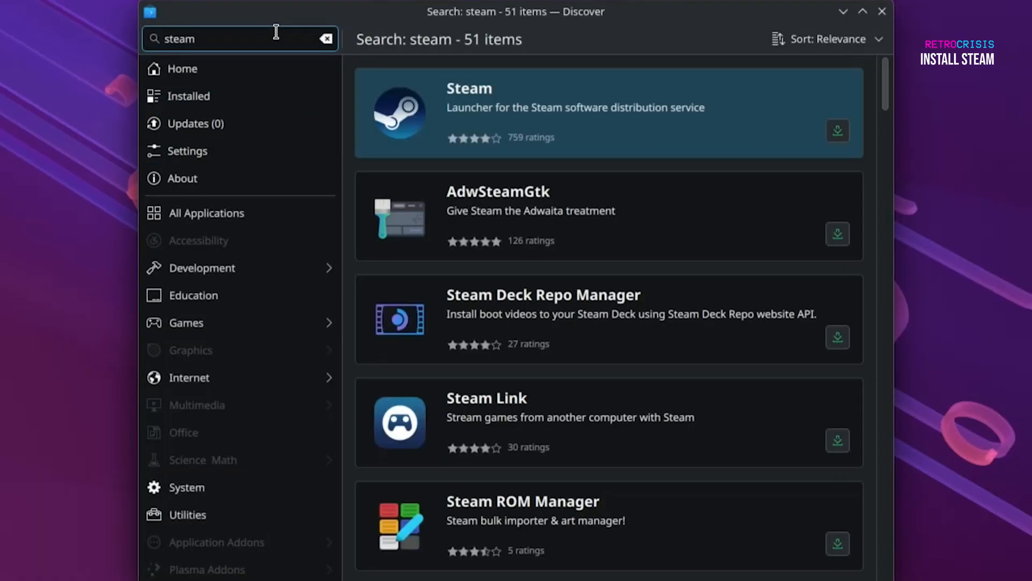
pyautogui.moveTo(625, 136)
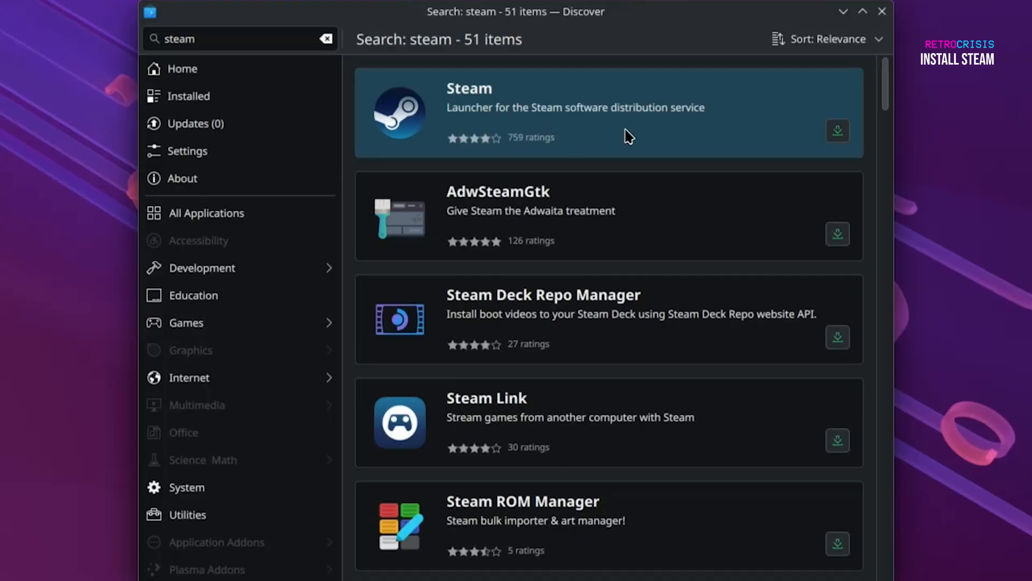
pyautogui.click(592, 112)
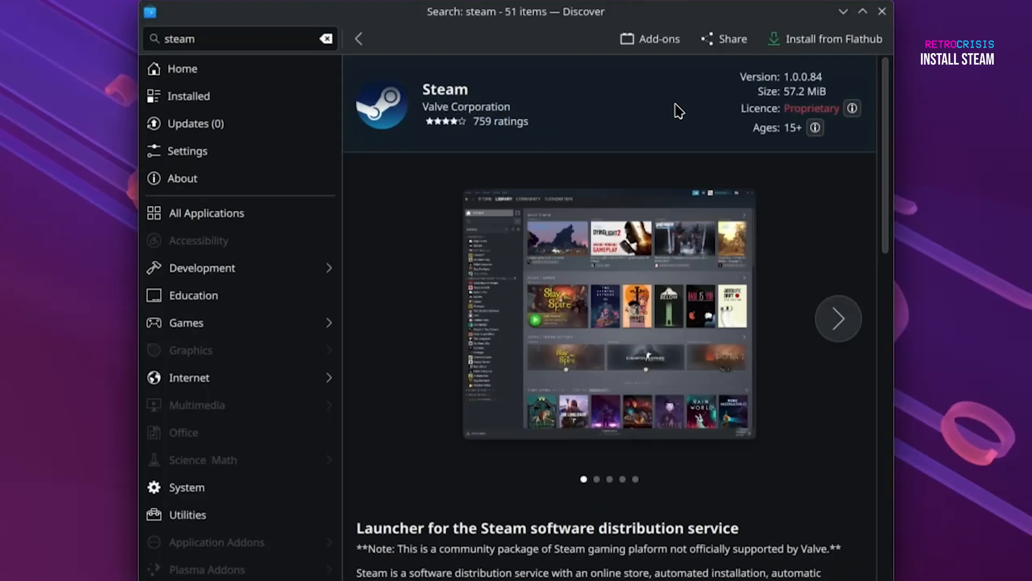
pyautogui.moveTo(679, 100)
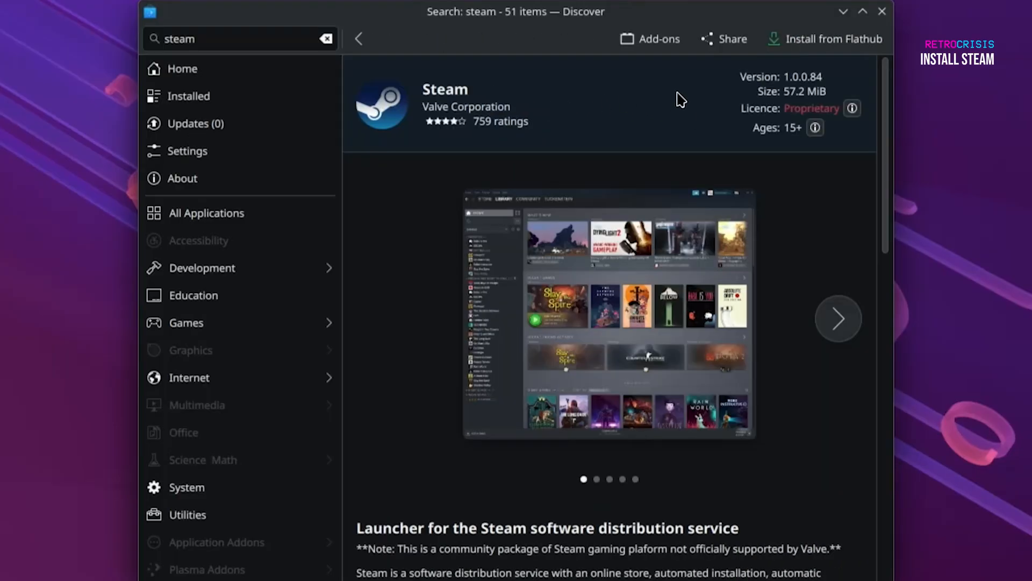
pyautogui.moveTo(828, 54)
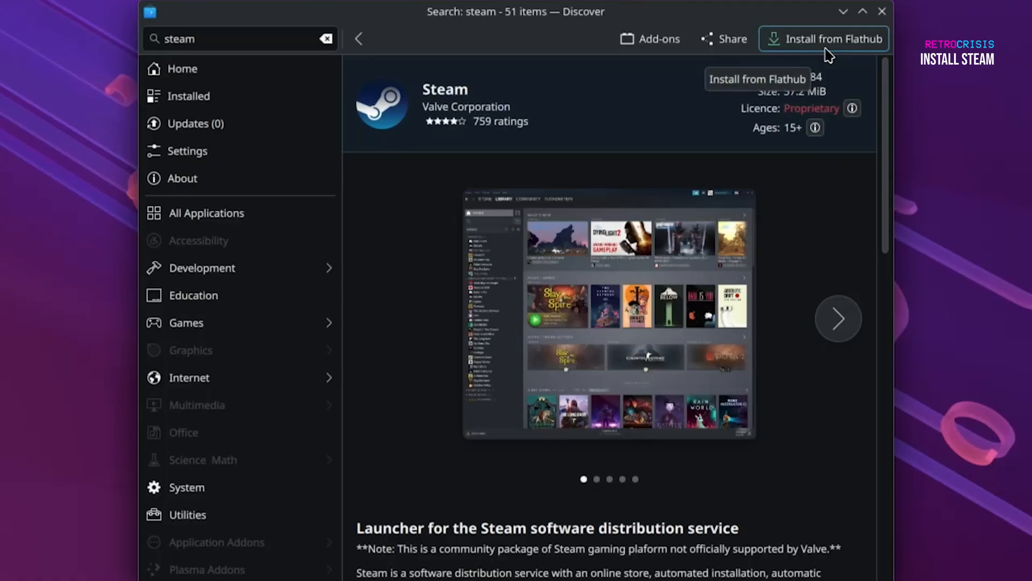
pyautogui.click(824, 39)
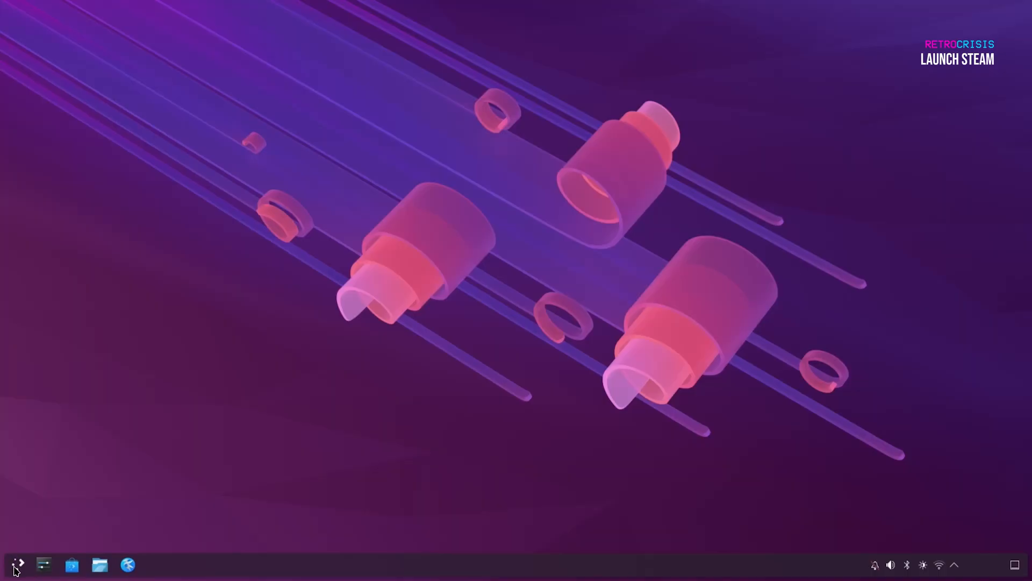
# Launch Steam from the application launcher's categories so its sign-in window appears.
pyautogui.click(16, 565)
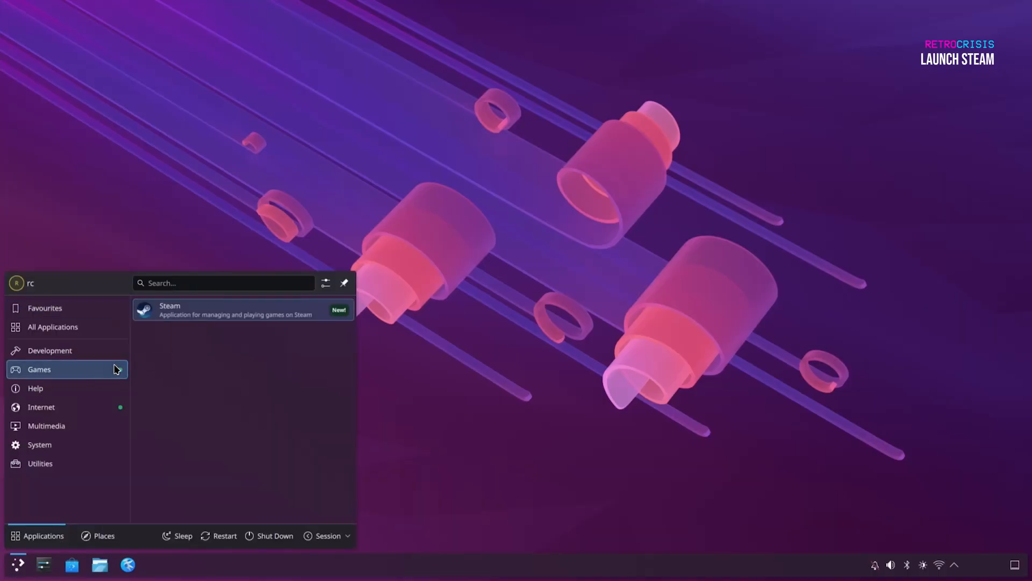
pyautogui.click(41, 407)
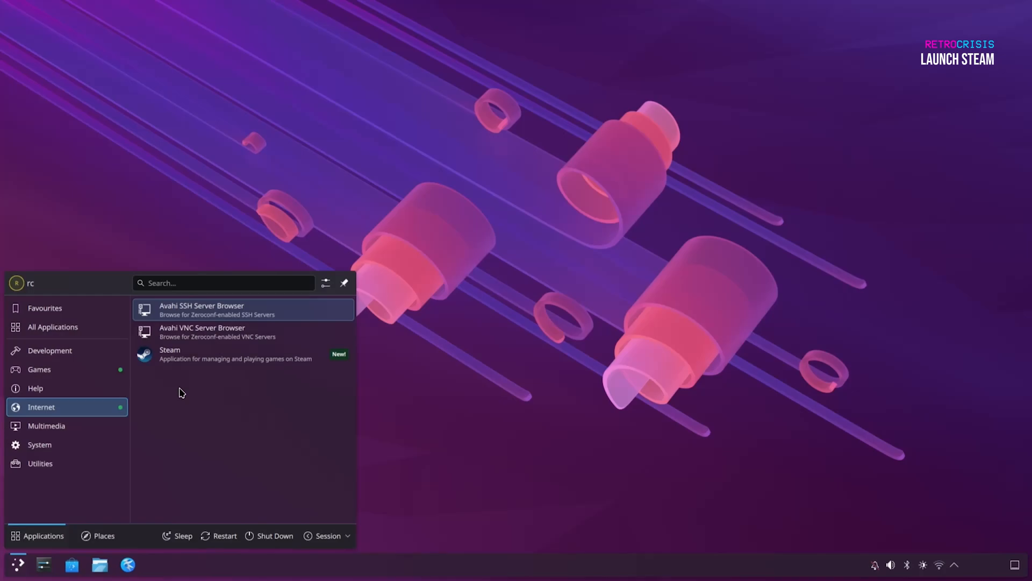
pyautogui.moveTo(169, 394)
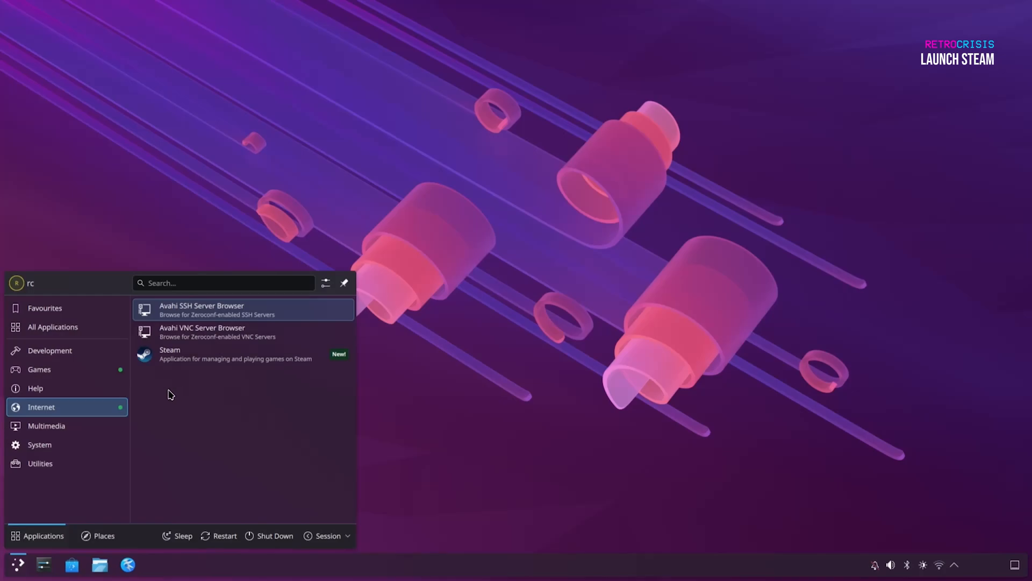
pyautogui.moveTo(150, 403)
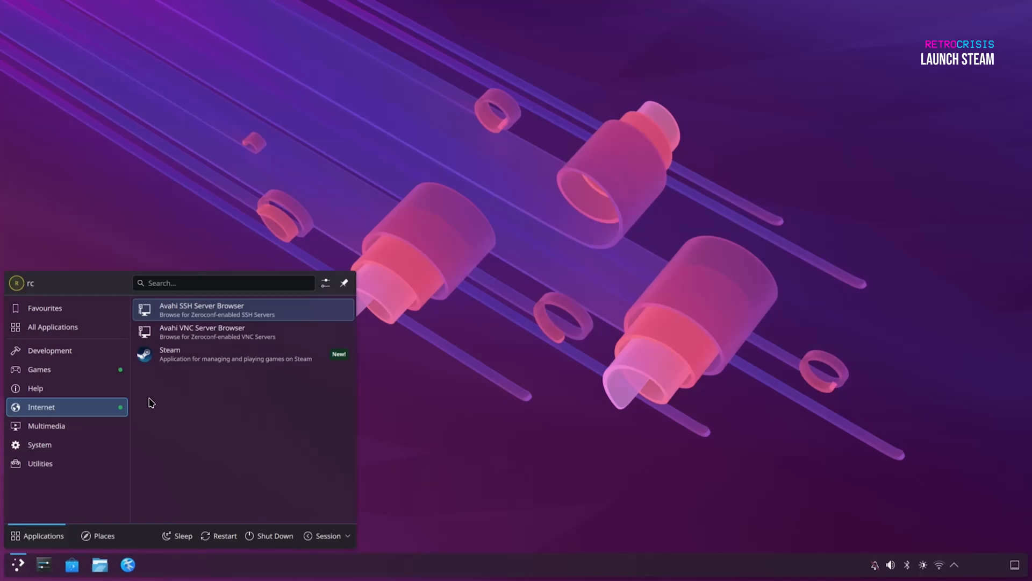
pyautogui.moveTo(171, 426)
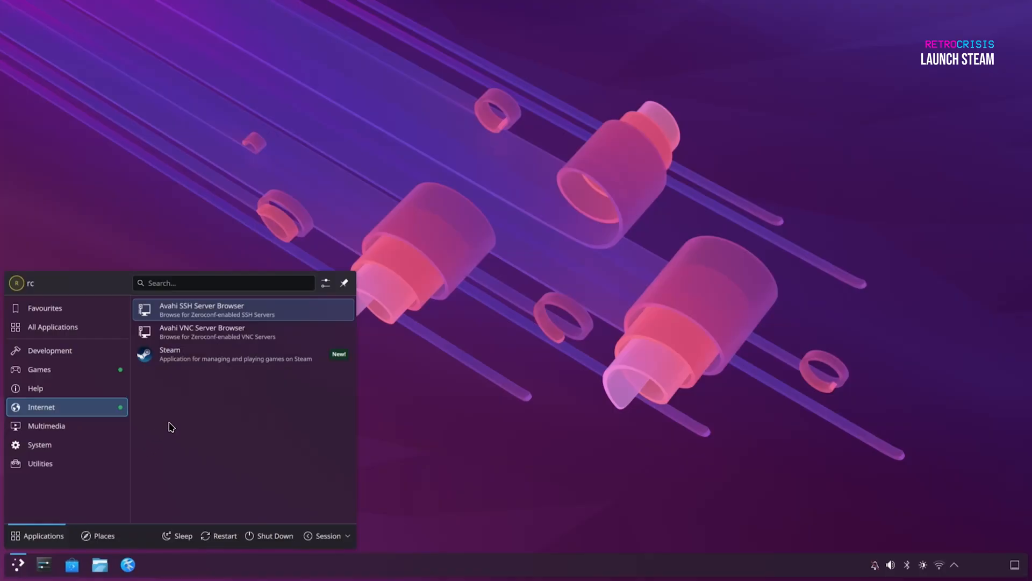
pyautogui.click(39, 368)
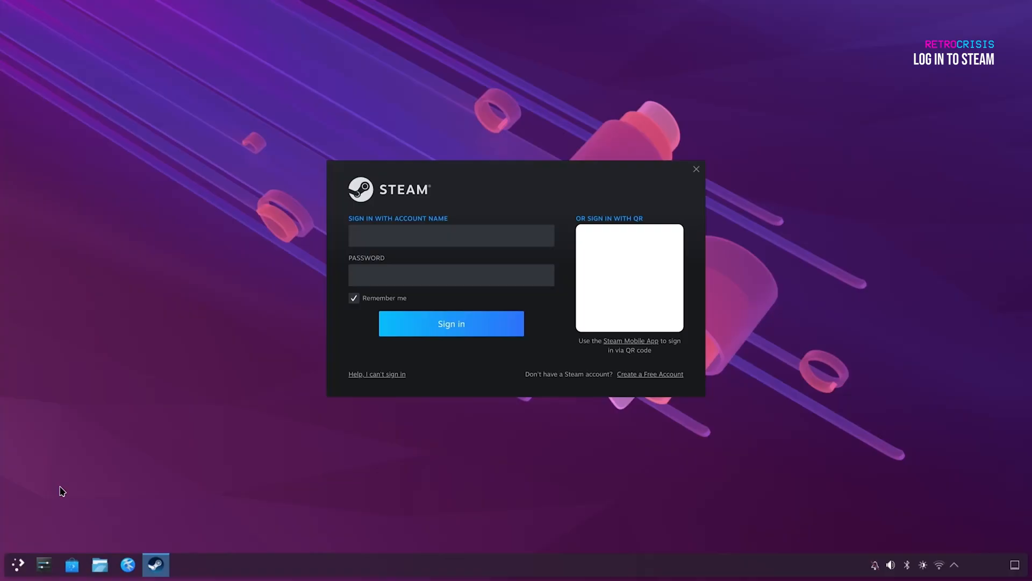
# Enter the account name and password and sign in to Steam.
pyautogui.click(450, 235)
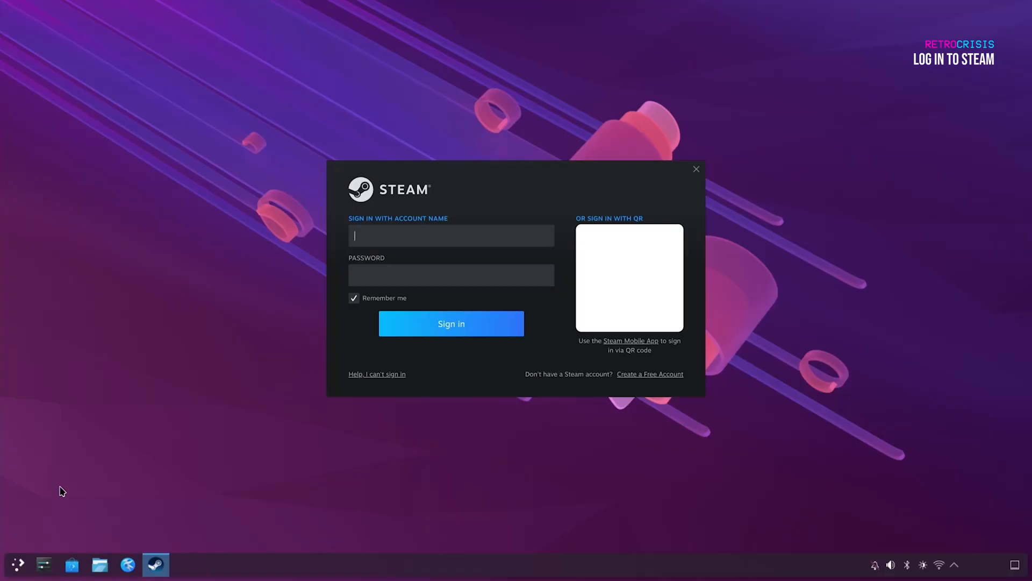
pyautogui.click(450, 324)
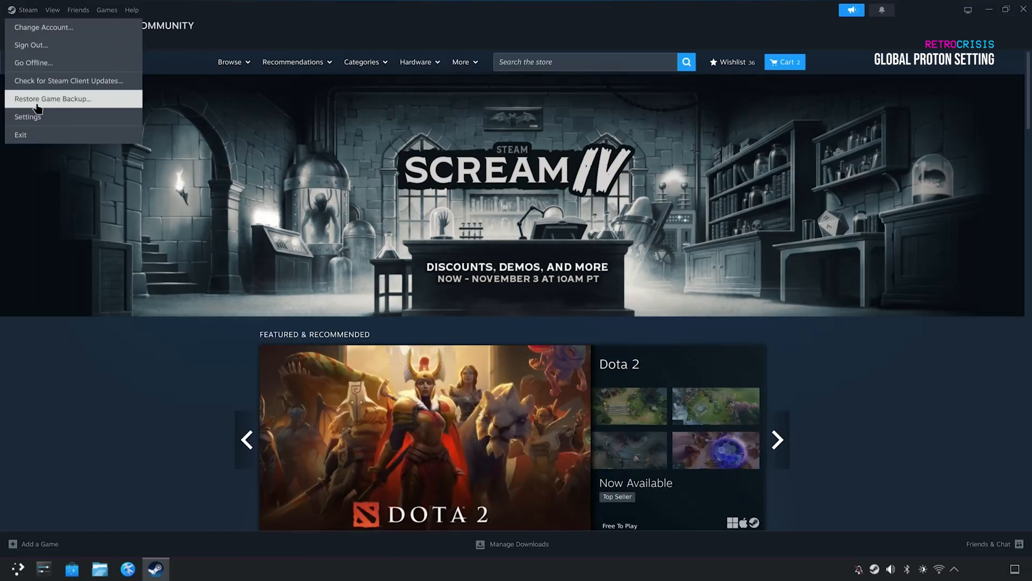
# Show Steam Settings' Compatibility page with Steam Play for all titles and Proton Experimental.
pyautogui.click(28, 116)
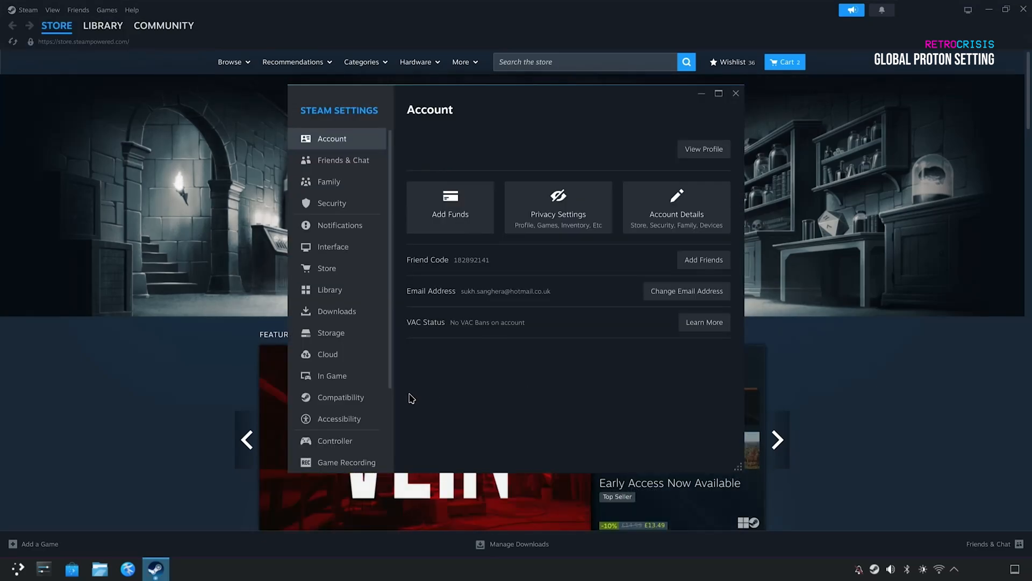
pyautogui.click(341, 397)
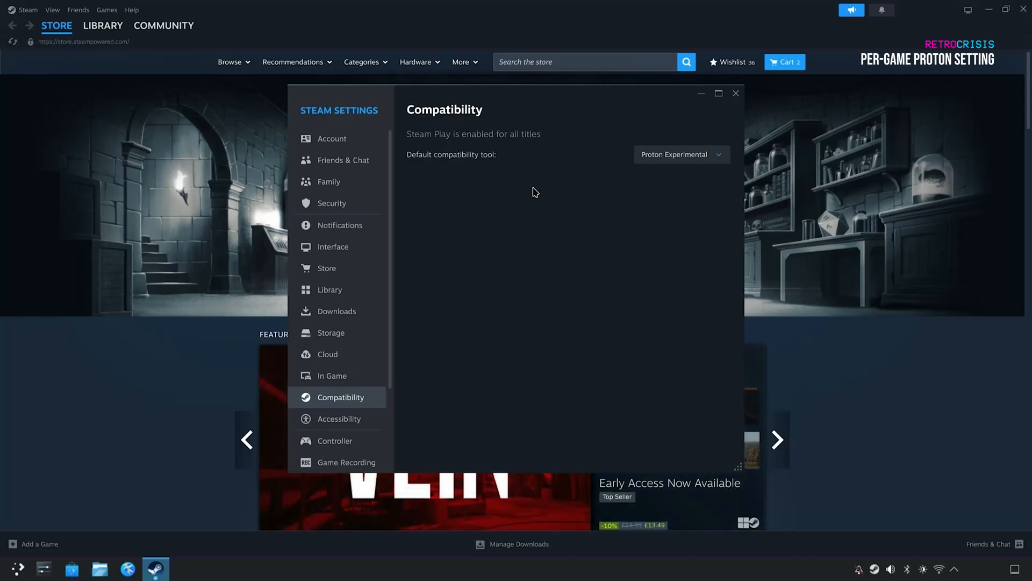
# Leave Settings and show the Steam game library.
pyautogui.click(681, 154)
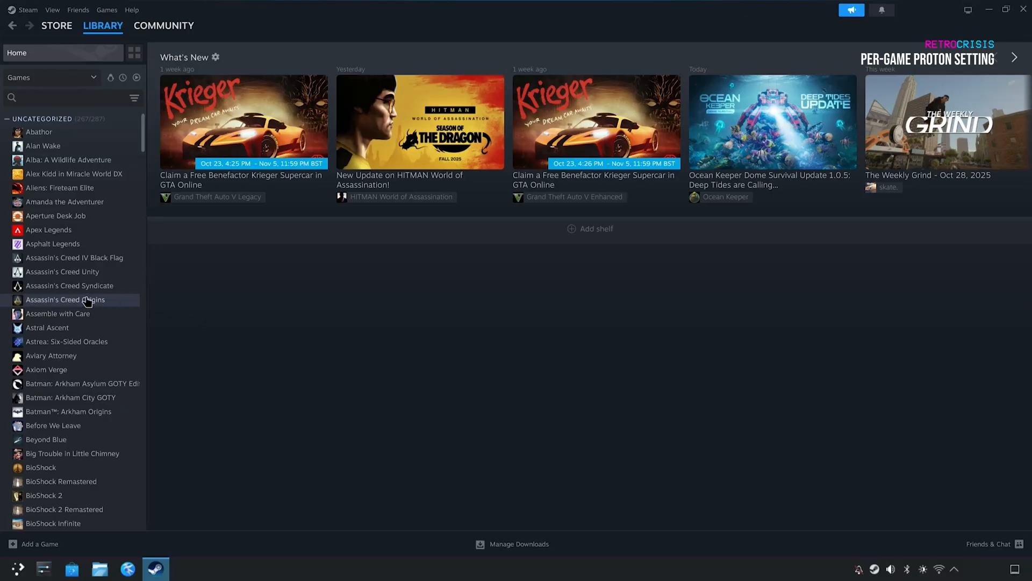
# Force a specific Steam Play tool for Assassin's Creed Origins and list the Proton versions.
pyautogui.rightClick(65, 300)
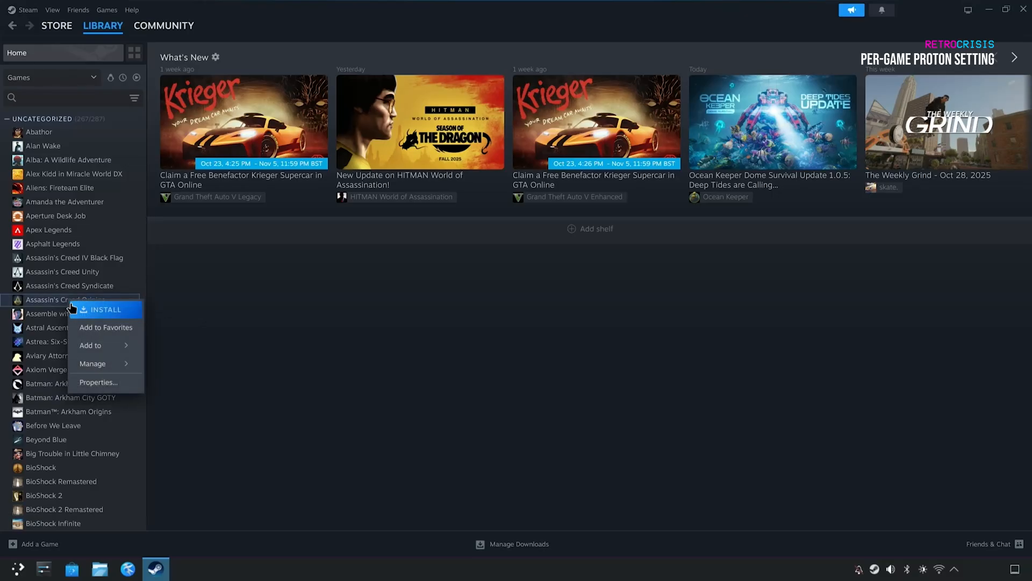
pyautogui.click(98, 381)
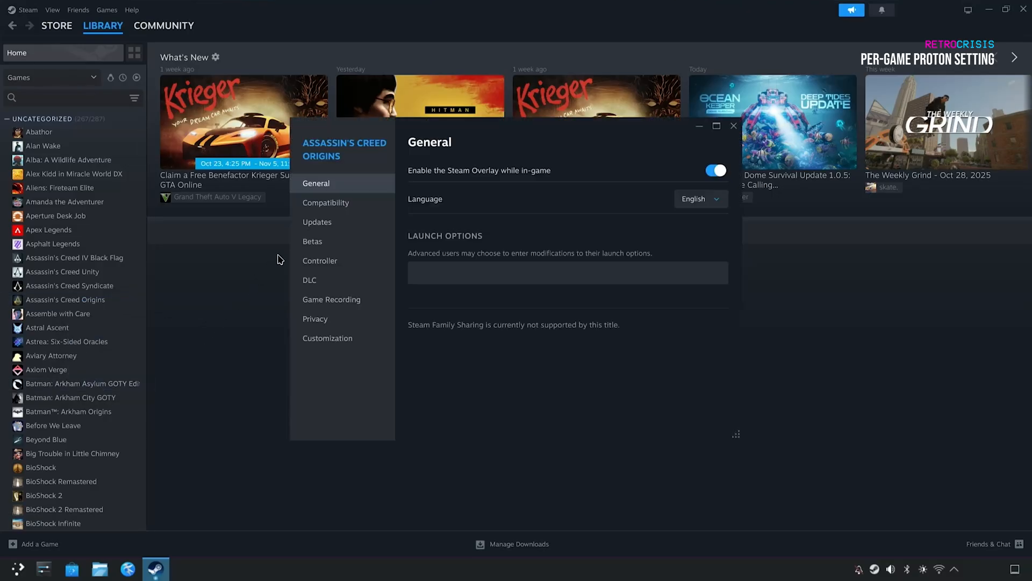
pyautogui.click(324, 202)
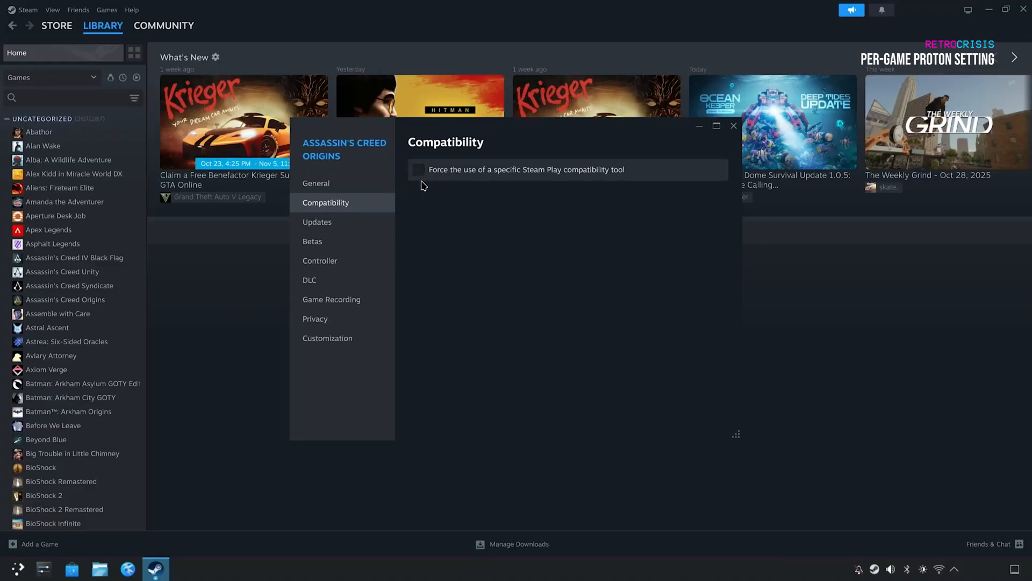
pyautogui.click(417, 169)
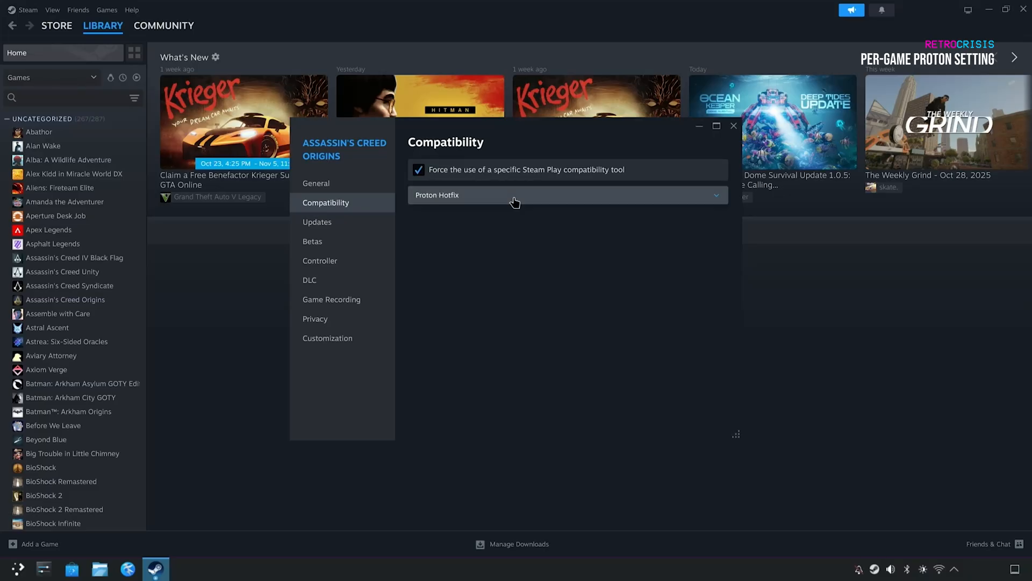
pyautogui.click(567, 195)
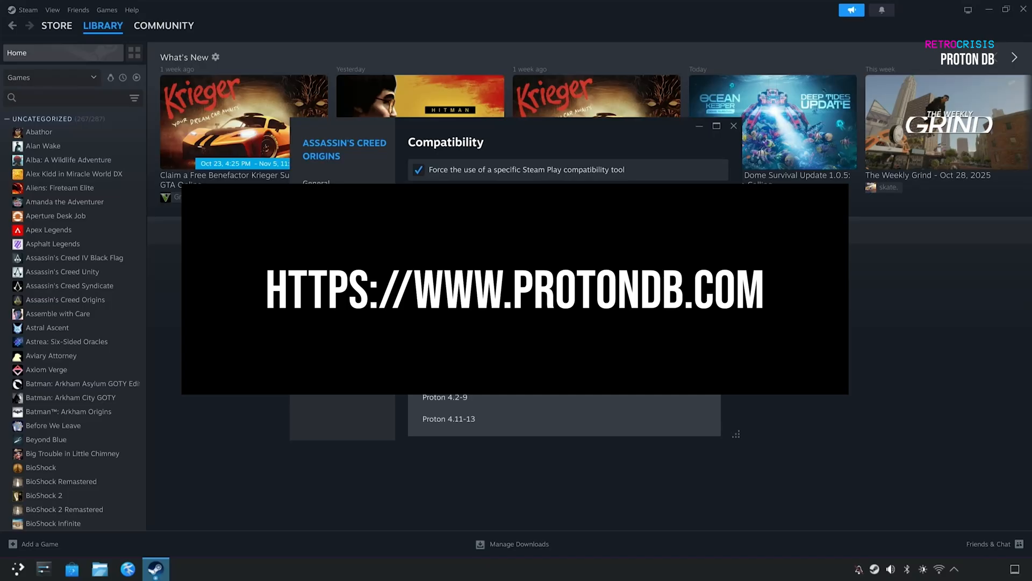
# Start playing Sonic Mania from its library page with the green Play button.
pyautogui.click(565, 195)
pyautogui.write('sonic mania')
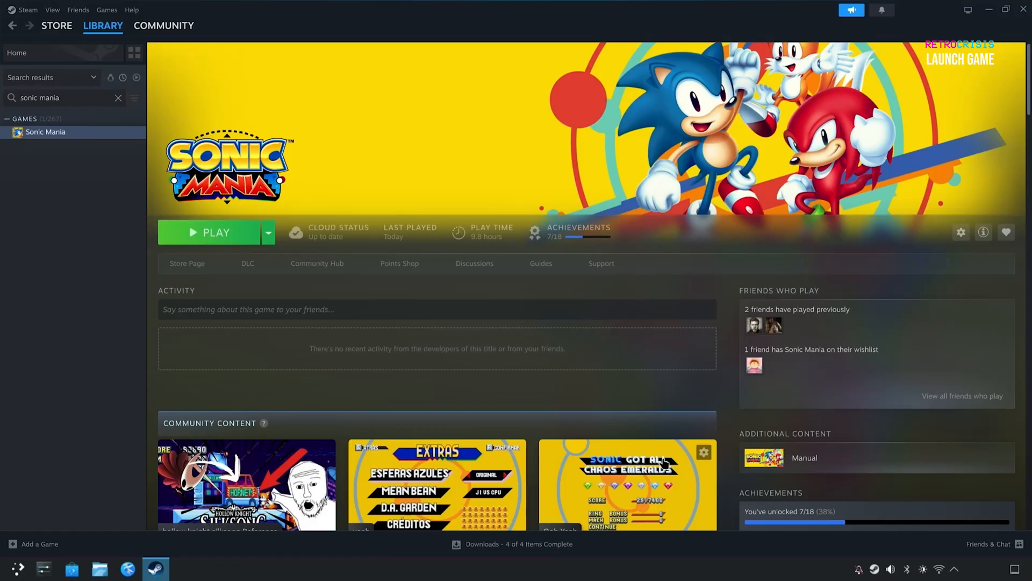
pyautogui.moveTo(614, 483)
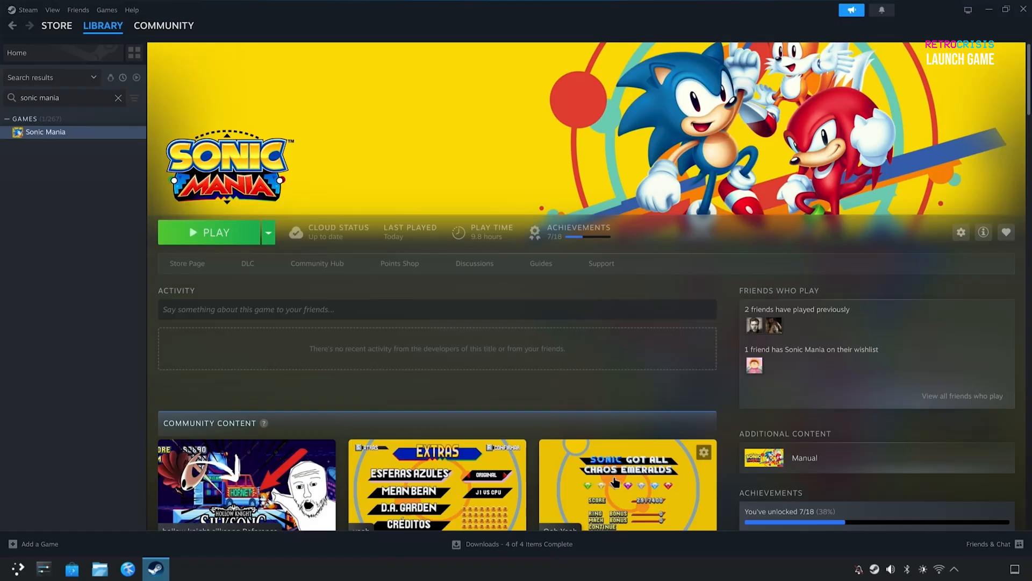
pyautogui.click(216, 232)
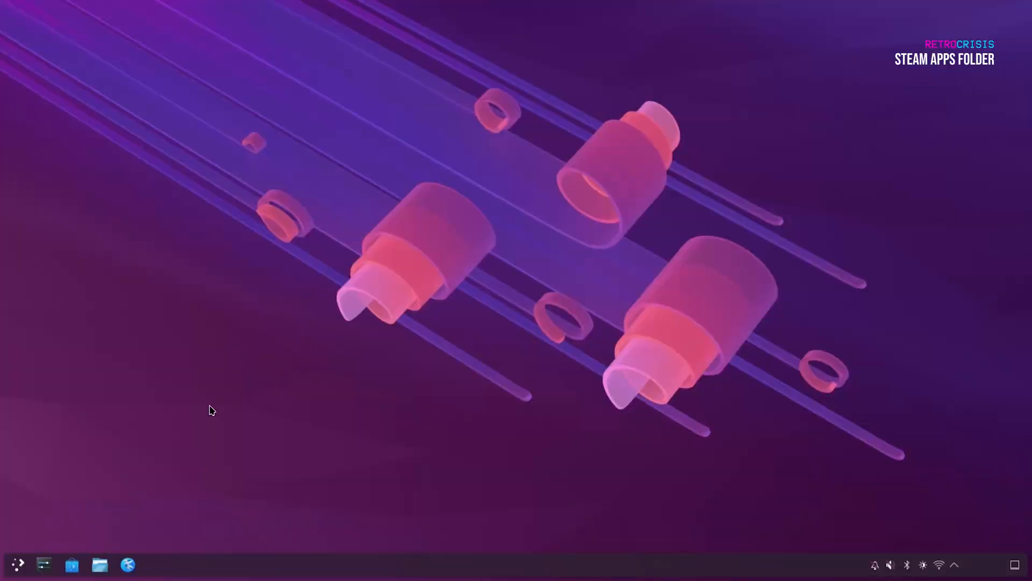
pyautogui.moveTo(99, 565)
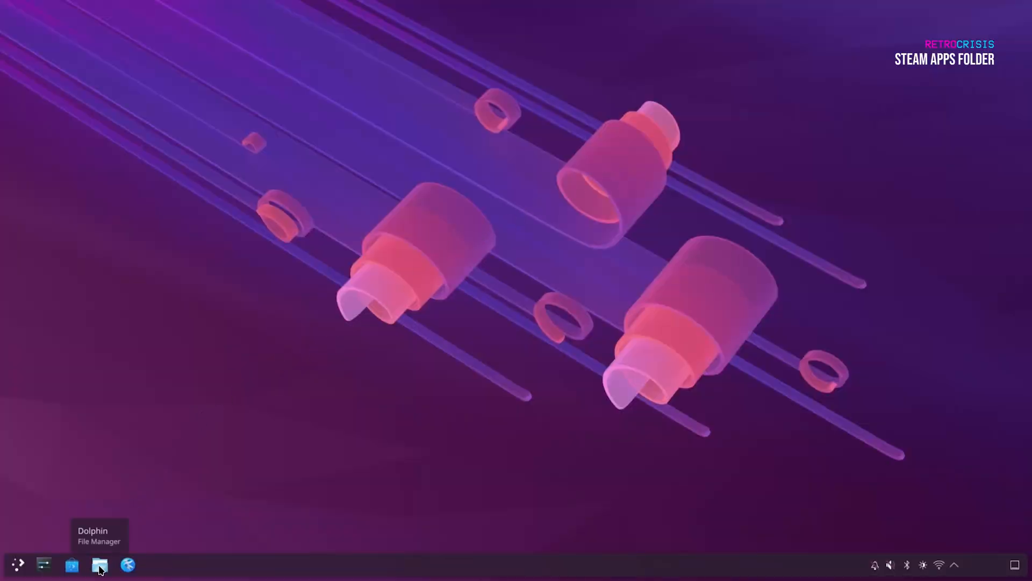
# Browse Dolphin to Home's hidden .var/app directory listing com.valvesoftware.Steam.
pyautogui.click(99, 565)
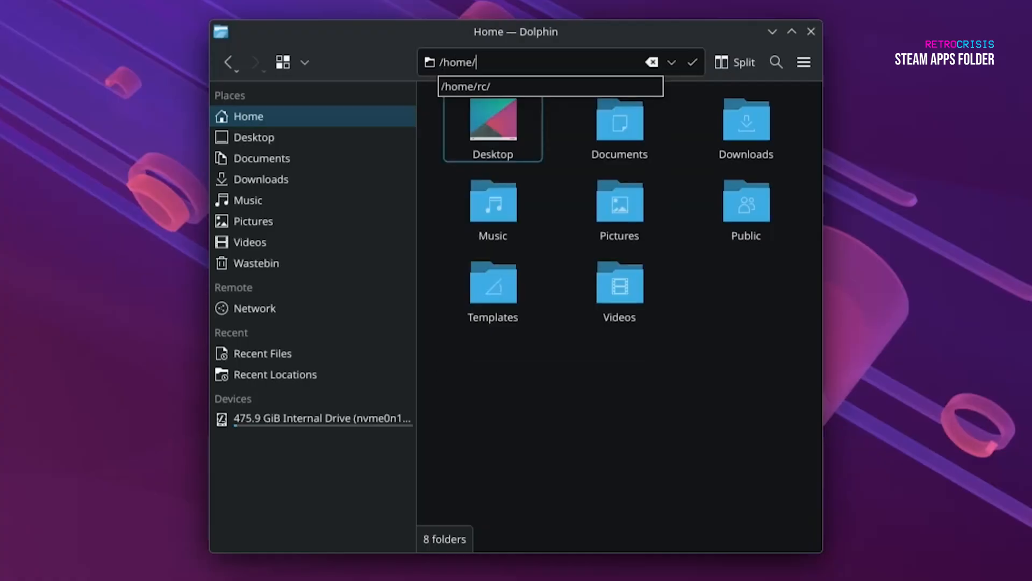
pyautogui.write('rc')
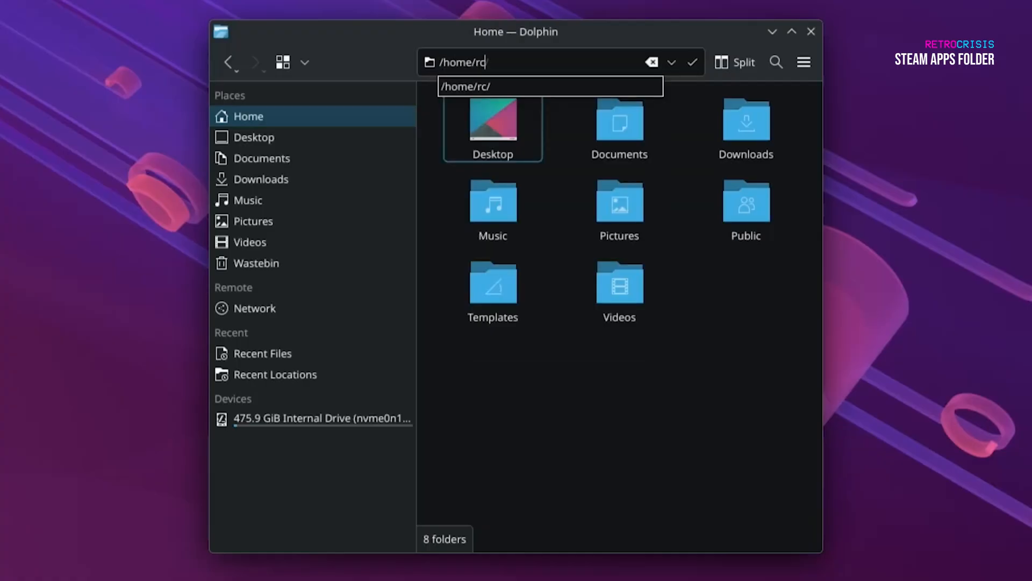
pyautogui.write('.cache/')
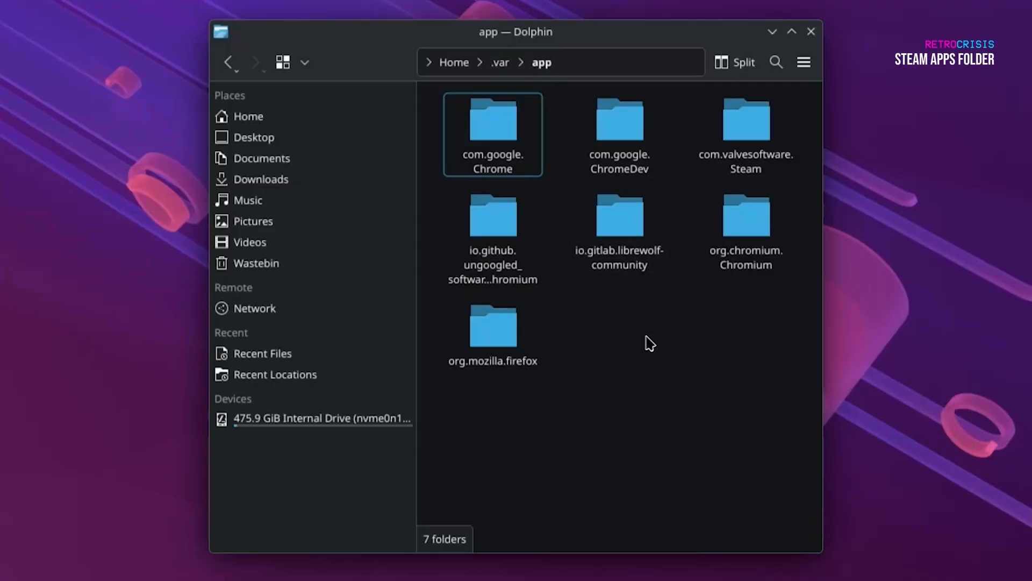
# Descend through com.valvesoftware.Steam/data/Steam/steamapps/common and look inside Sonic Mania.
pyautogui.click(746, 122)
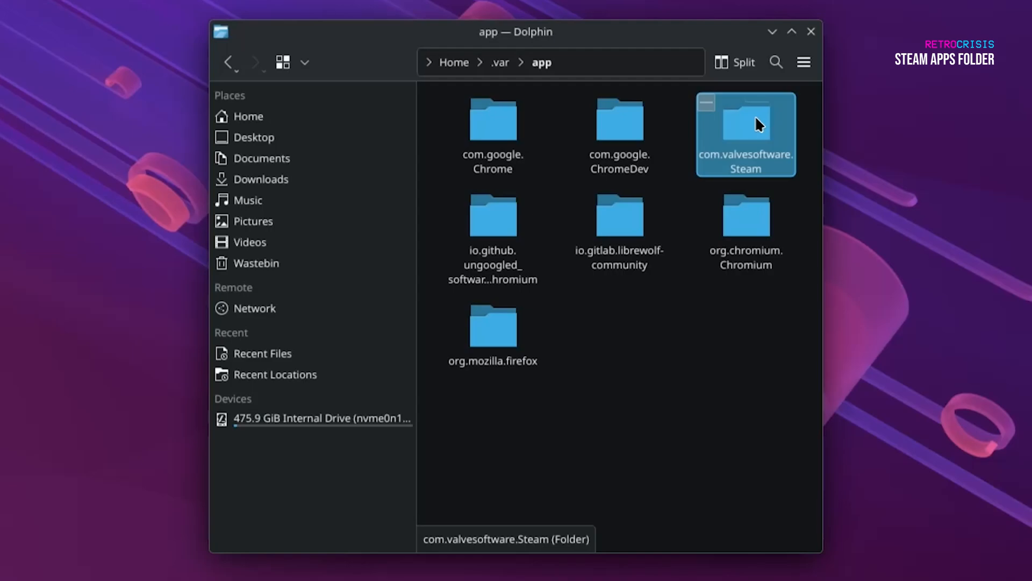
pyautogui.doubleClick(745, 121)
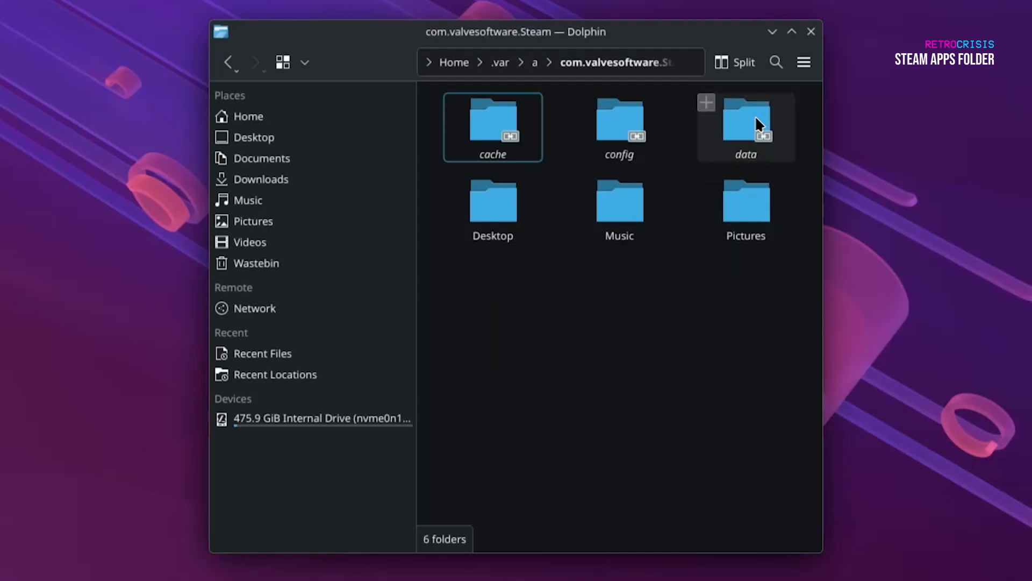
pyautogui.doubleClick(745, 121)
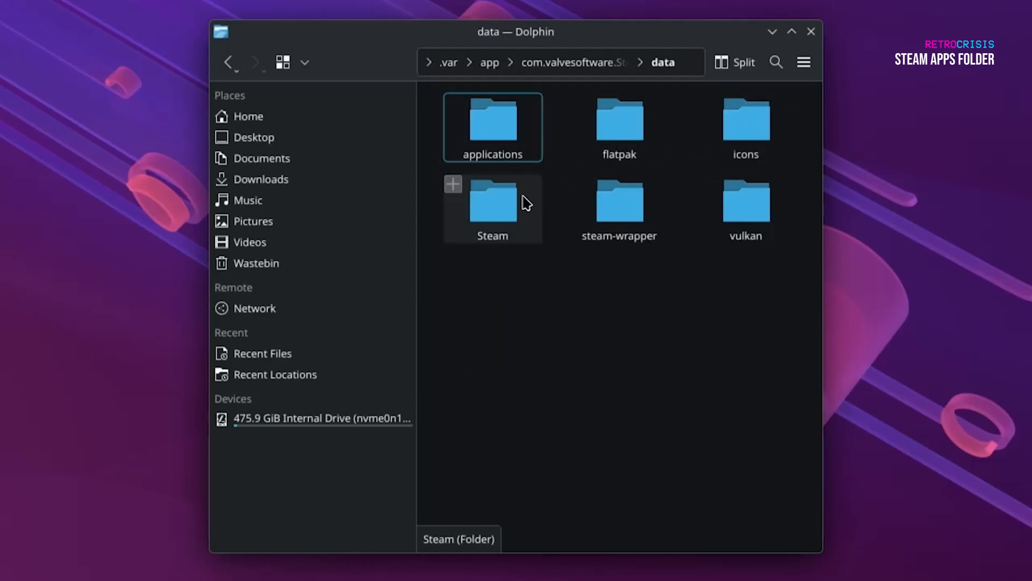
pyautogui.doubleClick(493, 207)
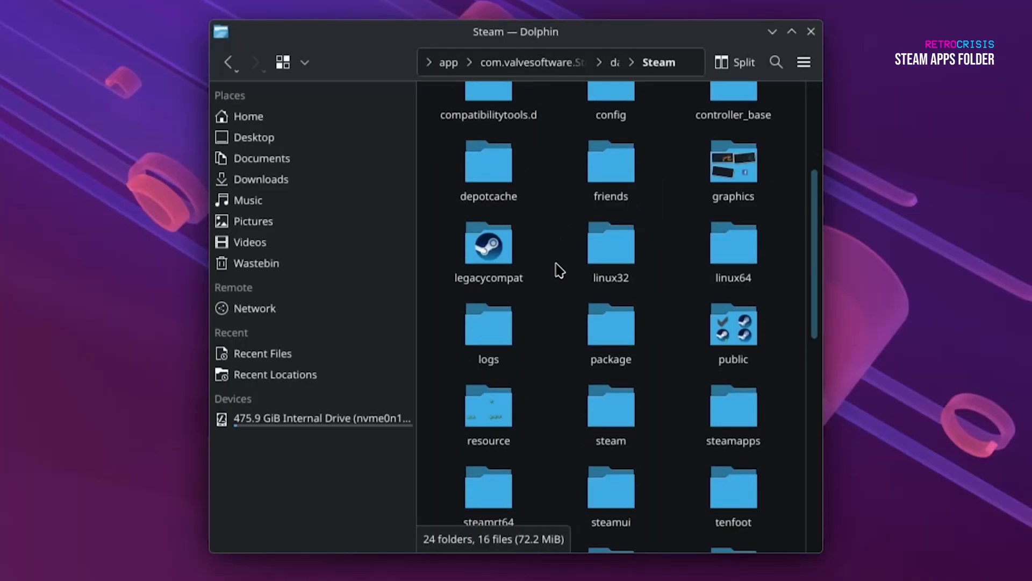
pyautogui.scroll(-3)
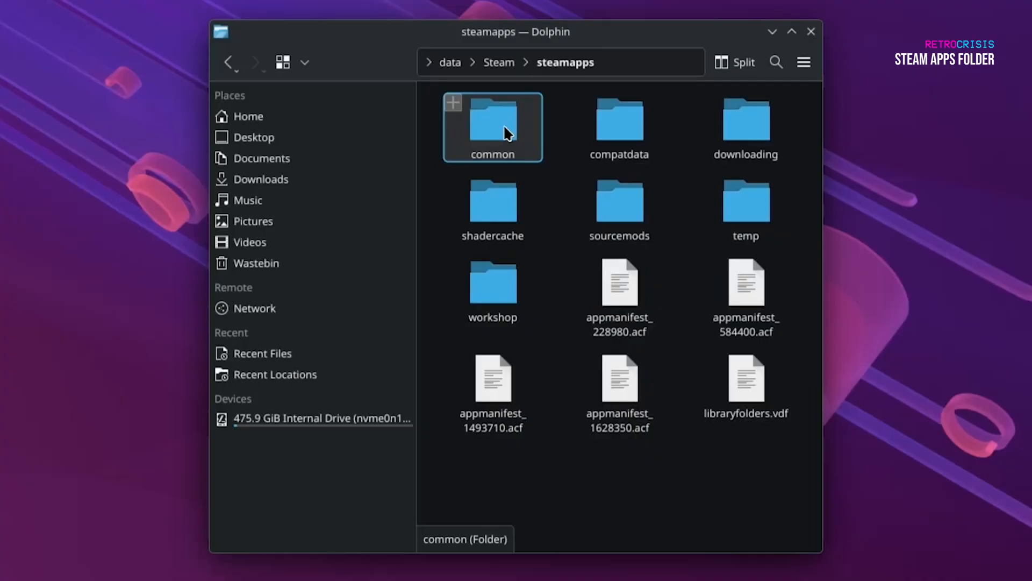
pyautogui.doubleClick(492, 125)
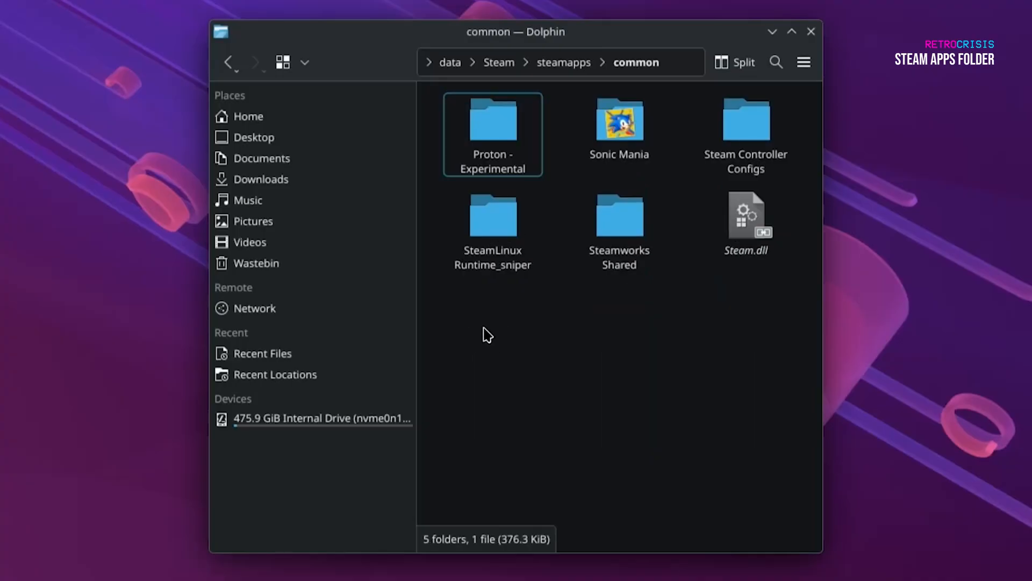
pyautogui.moveTo(487, 320)
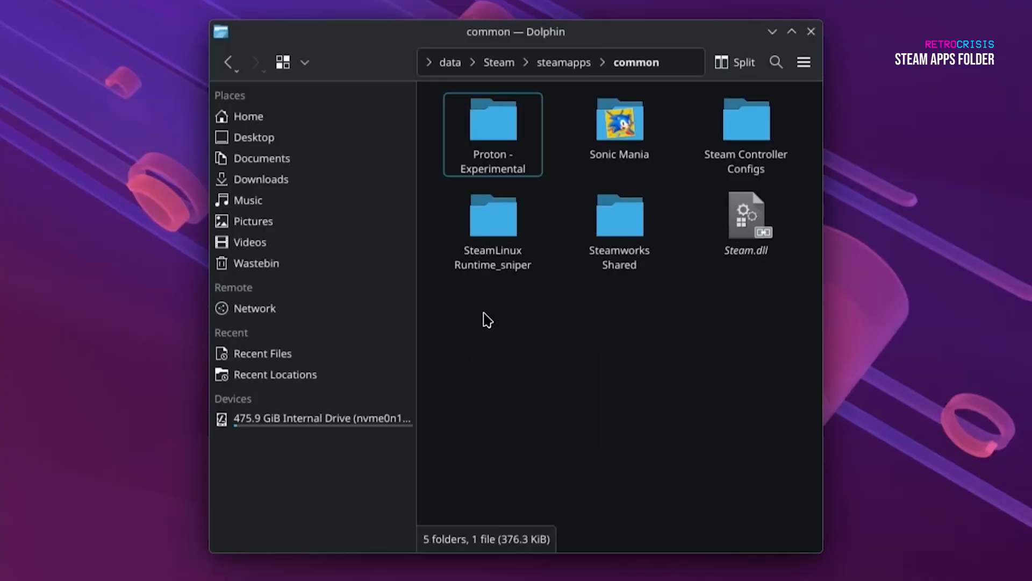
pyautogui.moveTo(494, 128)
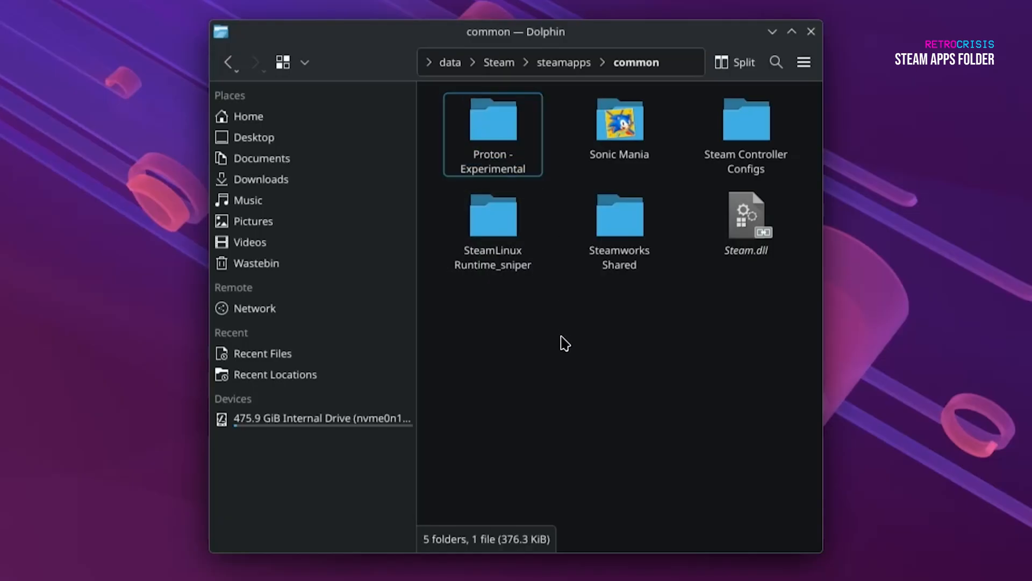
pyautogui.click(618, 127)
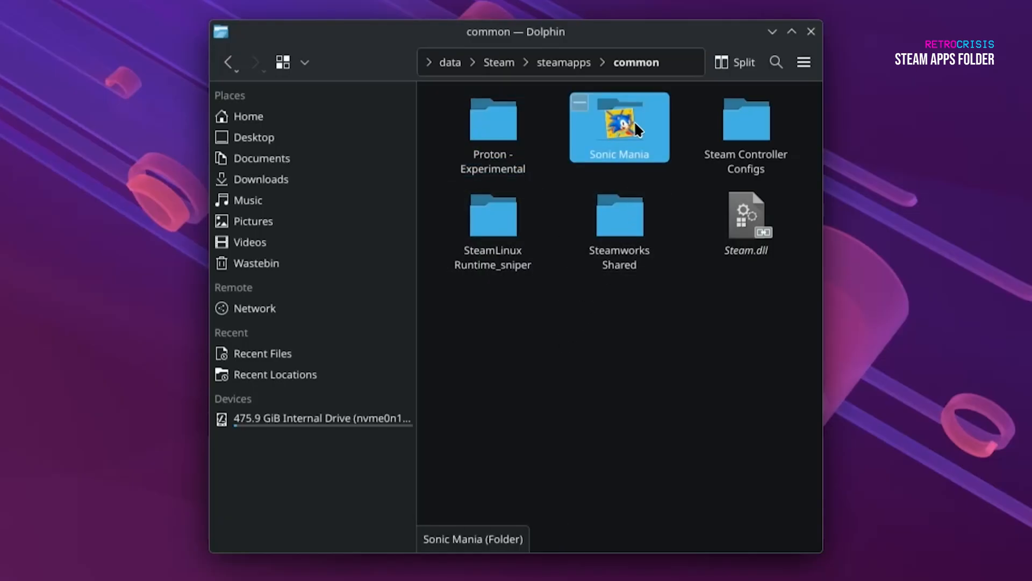
pyautogui.doubleClick(618, 126)
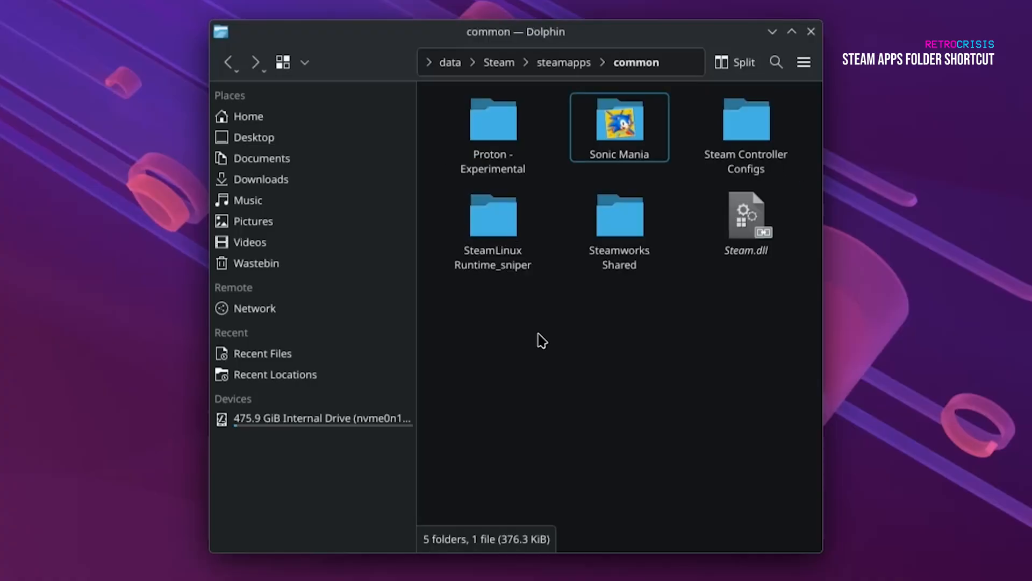
pyautogui.moveTo(586, 329)
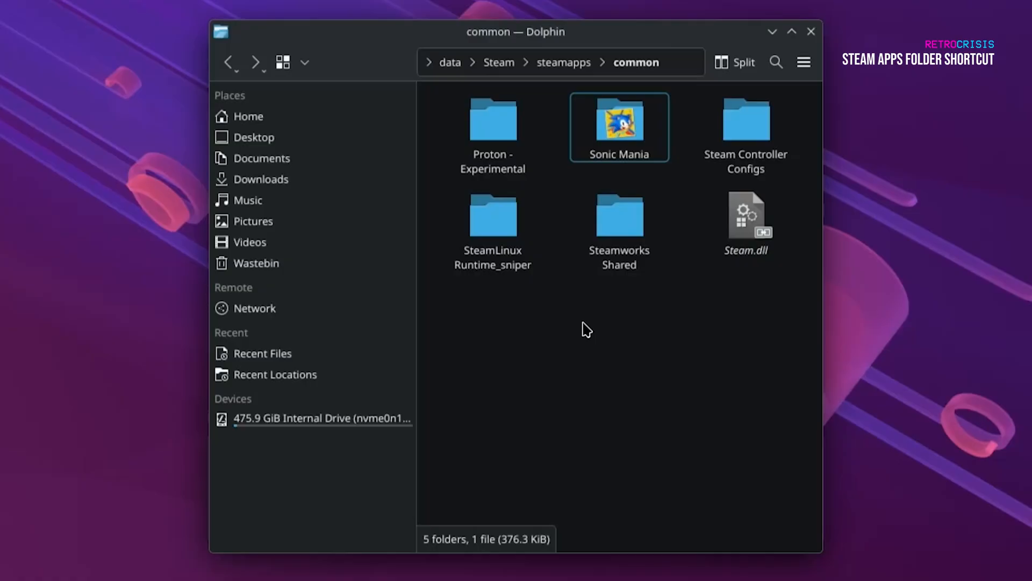
pyautogui.moveTo(577, 360)
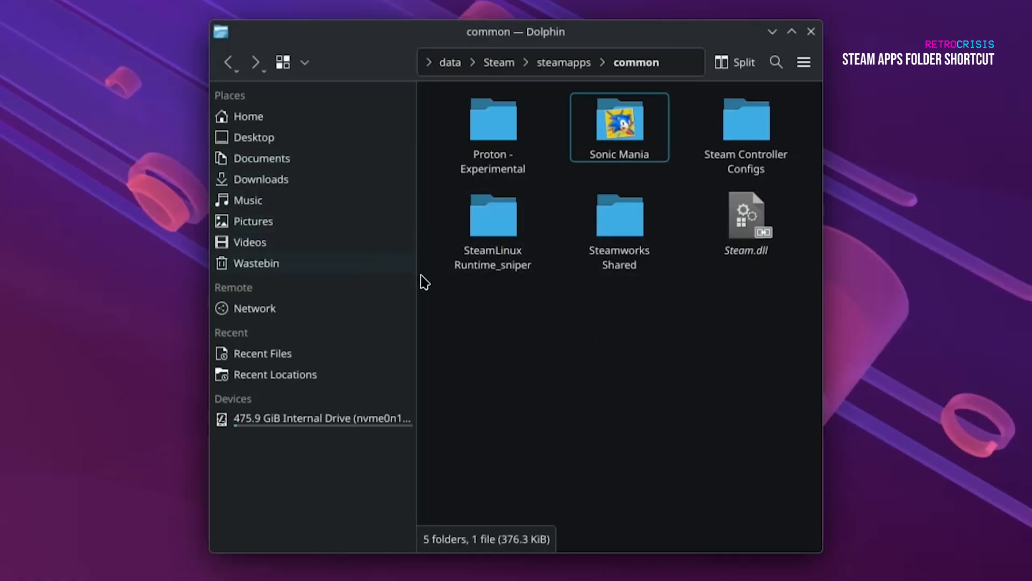
# Add Steam's steamapps common folder to Dolphin's Places.
pyautogui.click(559, 62)
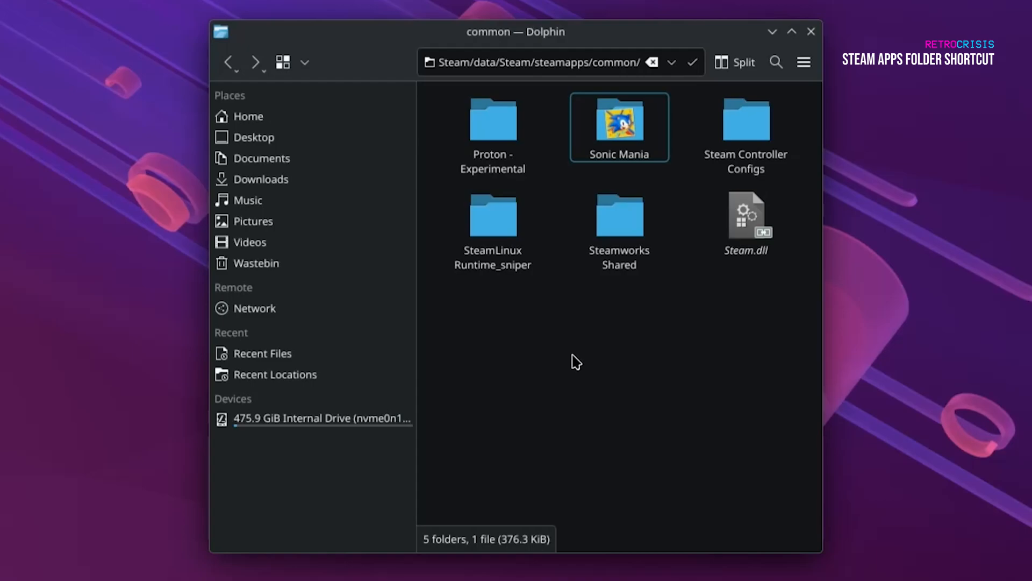
pyautogui.rightClick(577, 361)
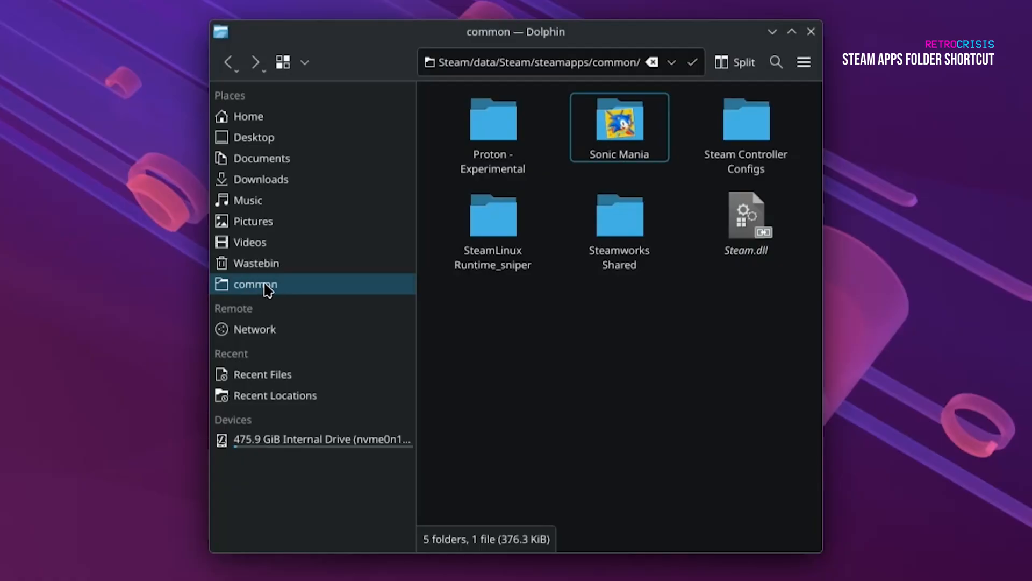
# Relabel the common games Places bookmark in Dolphin as 'Steam Apps'.
pyautogui.rightClick(254, 284)
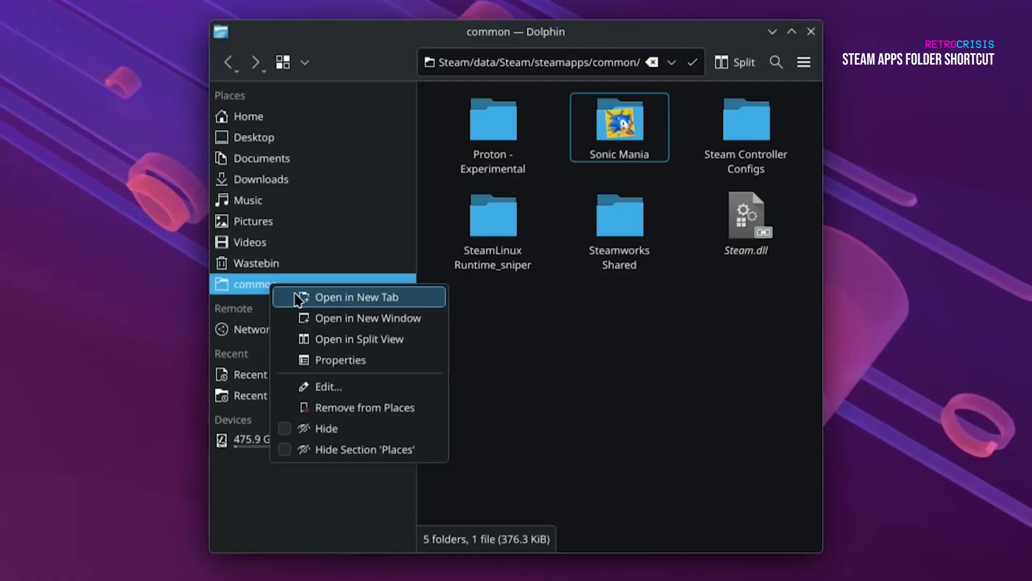
pyautogui.click(329, 386)
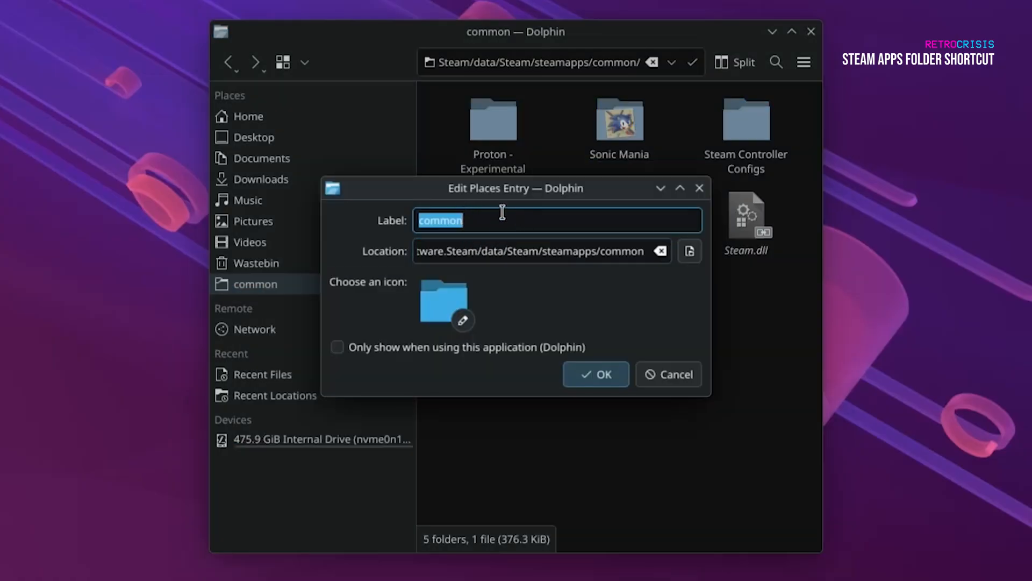
pyautogui.write('Steam A')
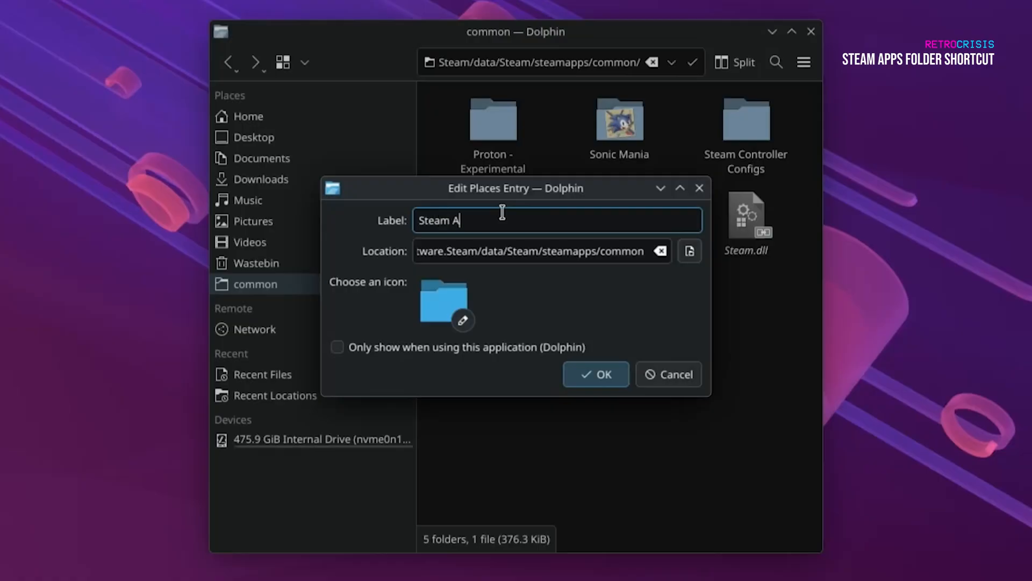
pyautogui.click(595, 374)
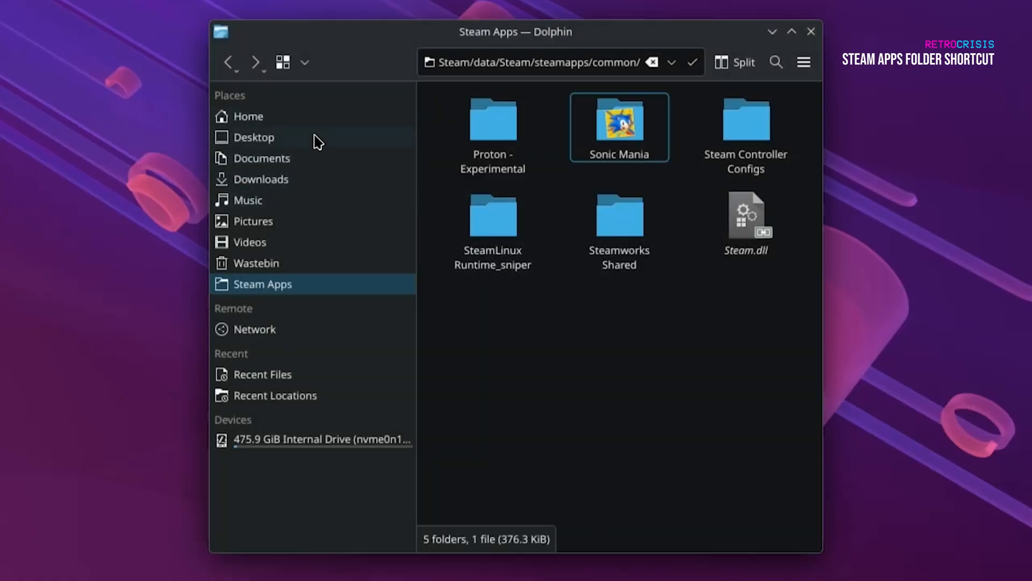
pyautogui.click(248, 116)
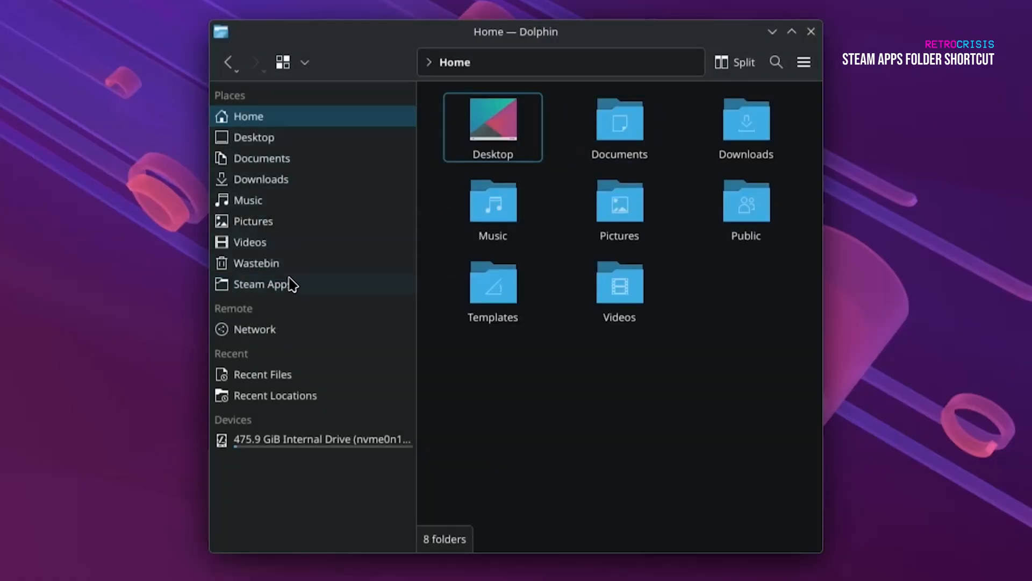
pyautogui.click(262, 284)
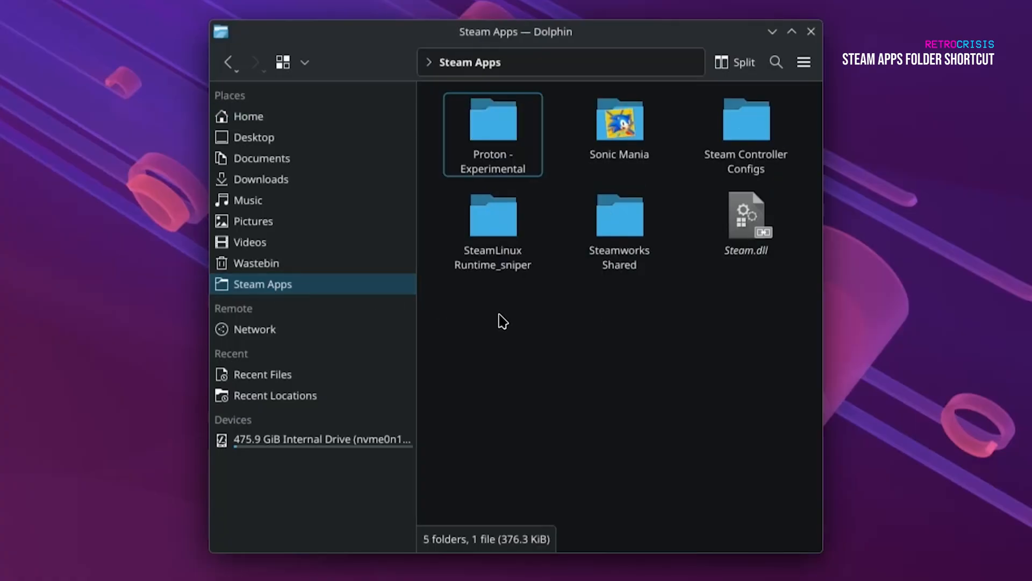
pyautogui.moveTo(558, 288)
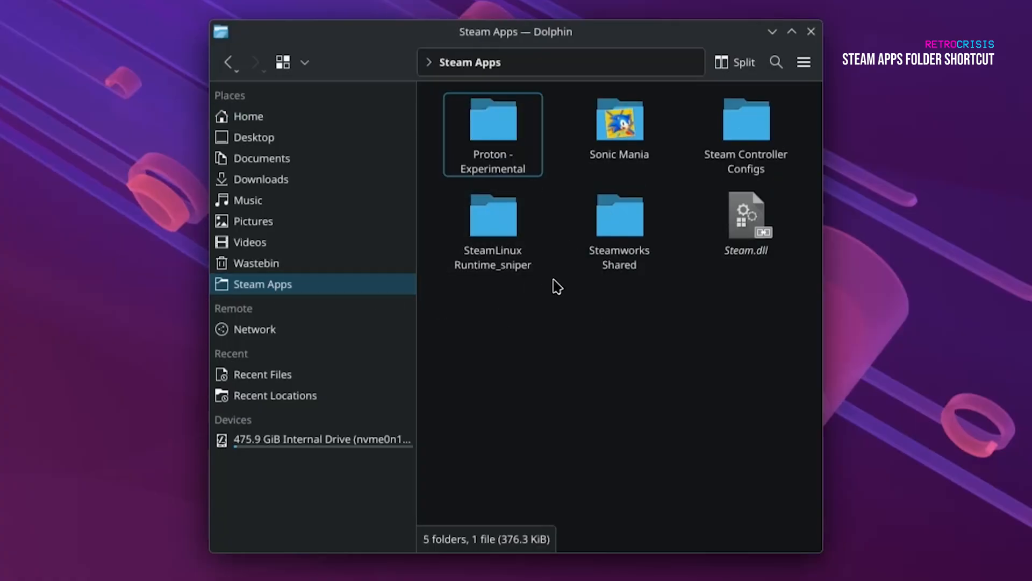